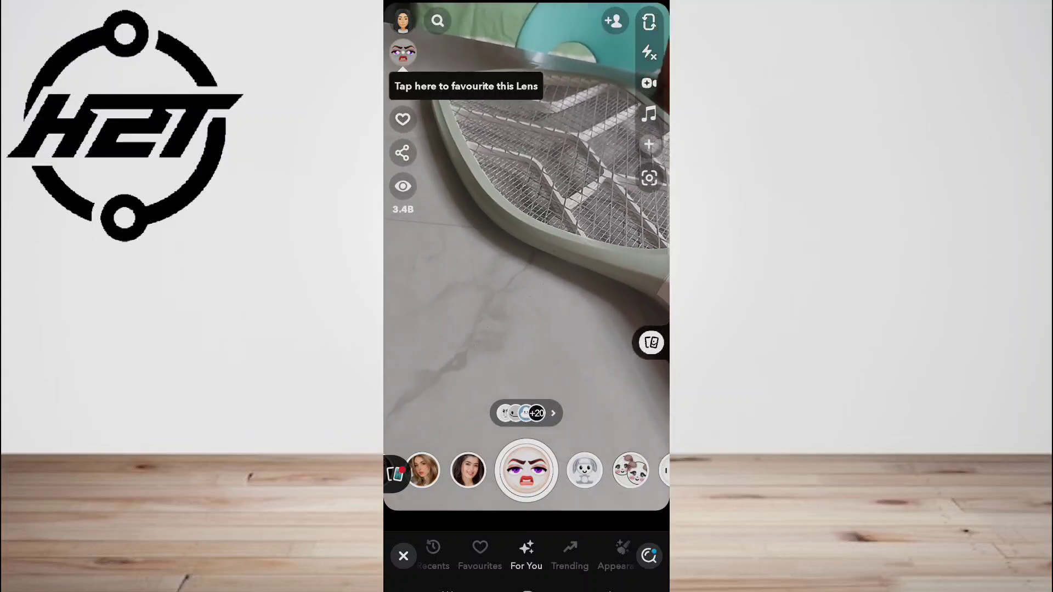
Browse the trending lenses, close the lens carousel, and switch to the Chat screen.
click(584, 470)
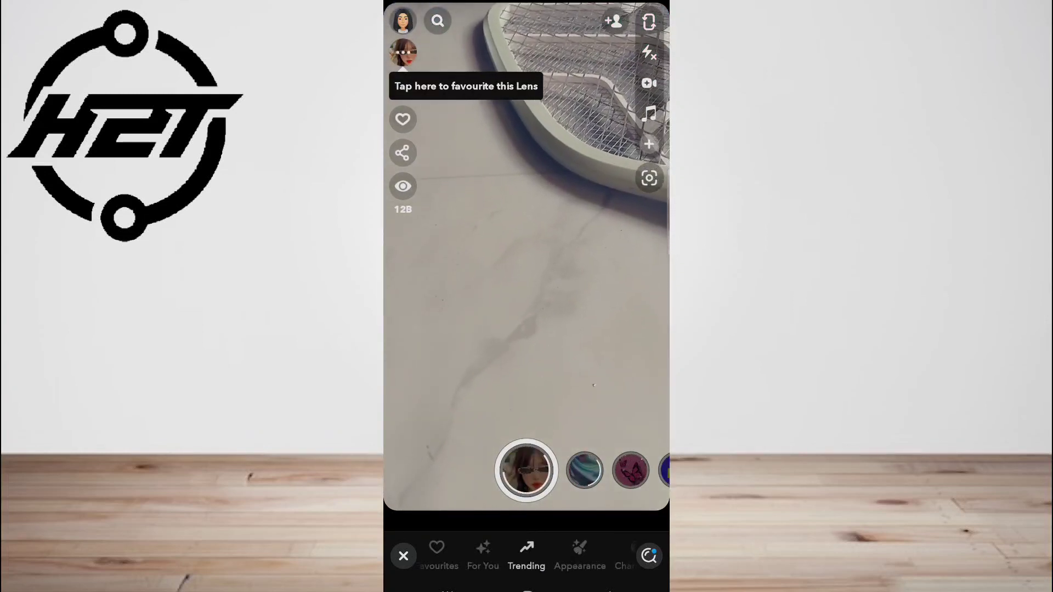
click(403, 556)
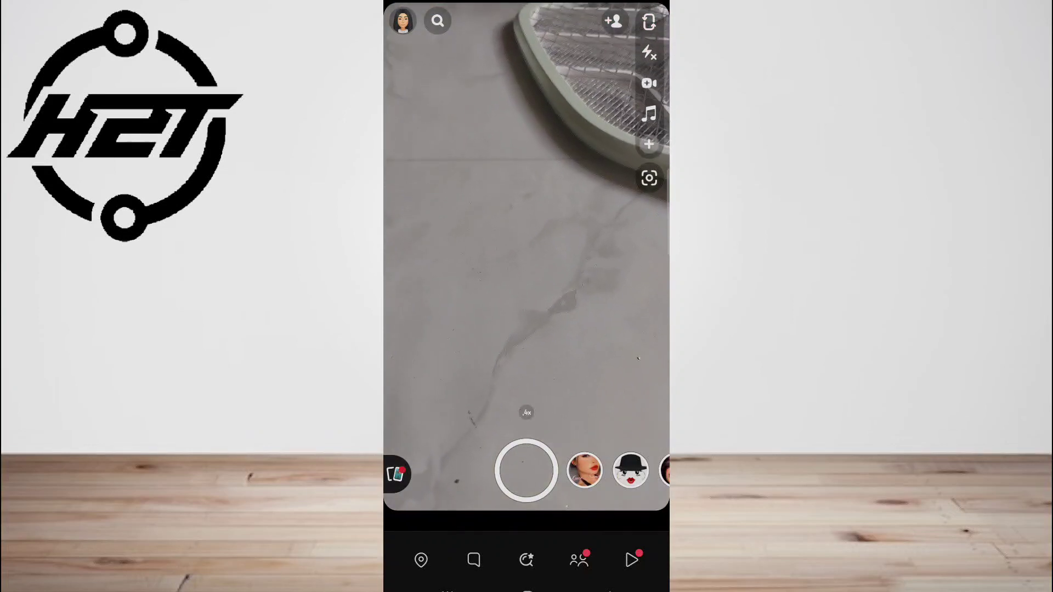
click(473, 560)
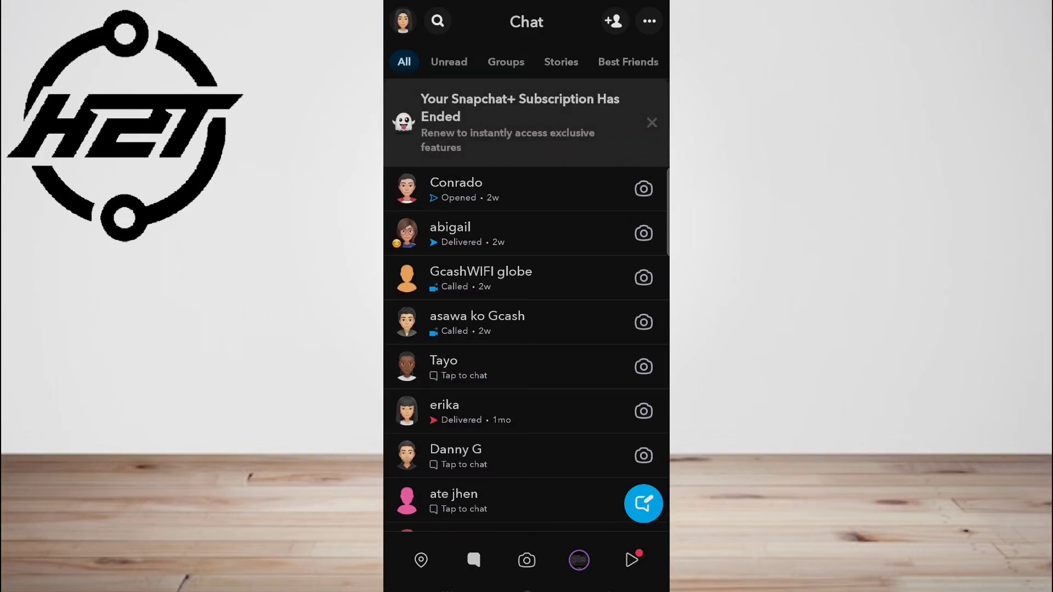
Return to the camera, open Memories past the welcome message, and show the Camera Roll tab.
click(527, 560)
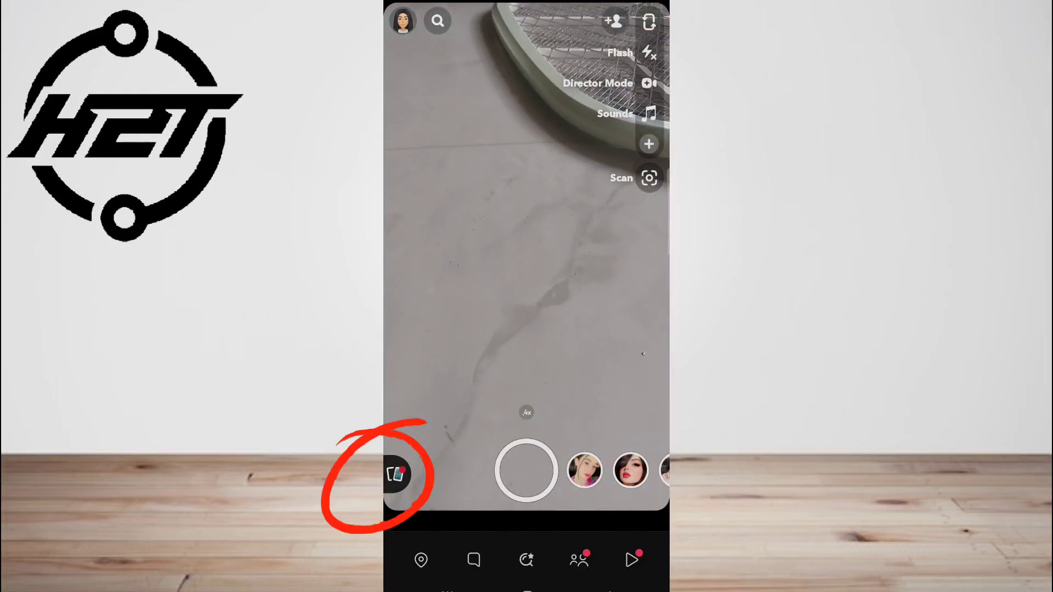
click(395, 475)
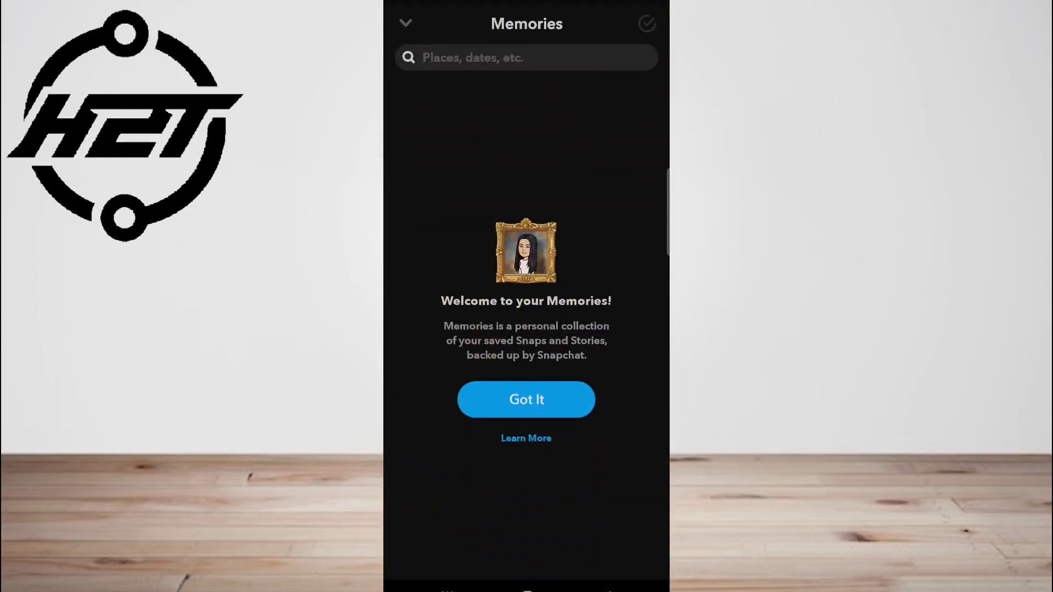
click(526, 399)
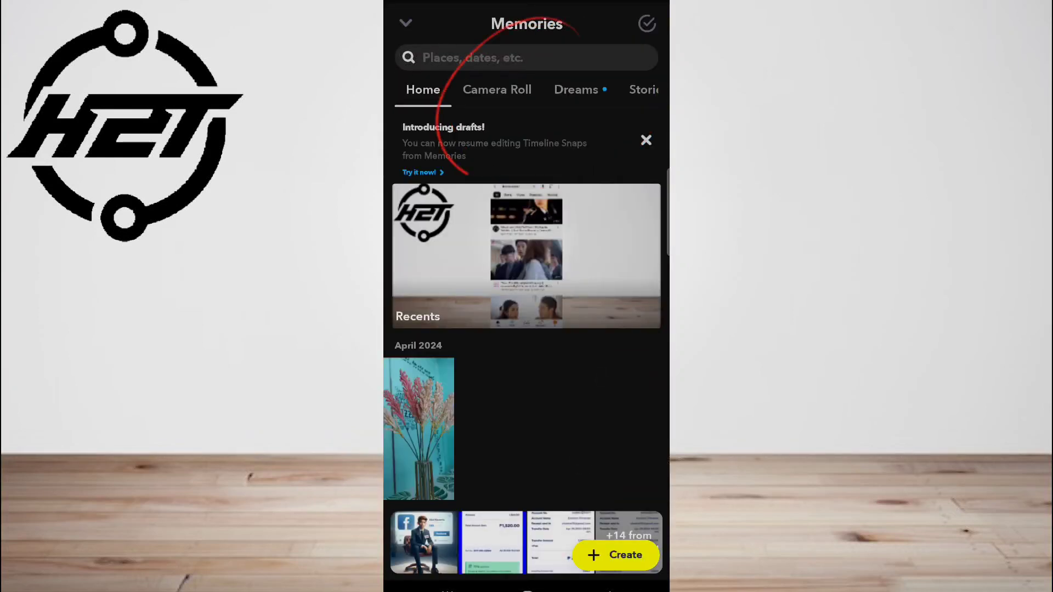
click(497, 89)
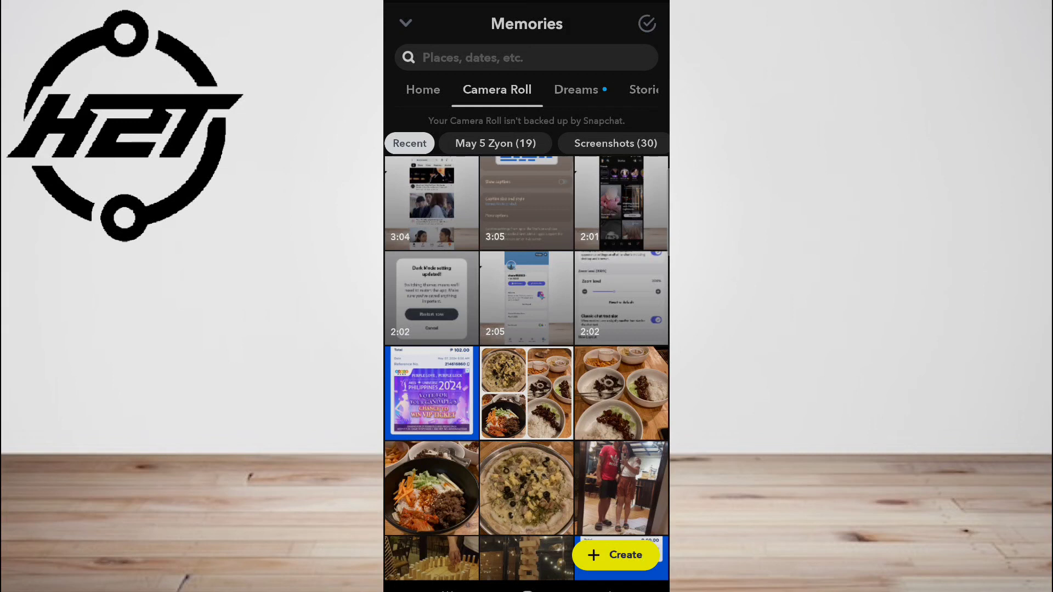
Scroll the Camera Roll and open the wooden dominoes video in the snap editor.
scroll(up, 3)
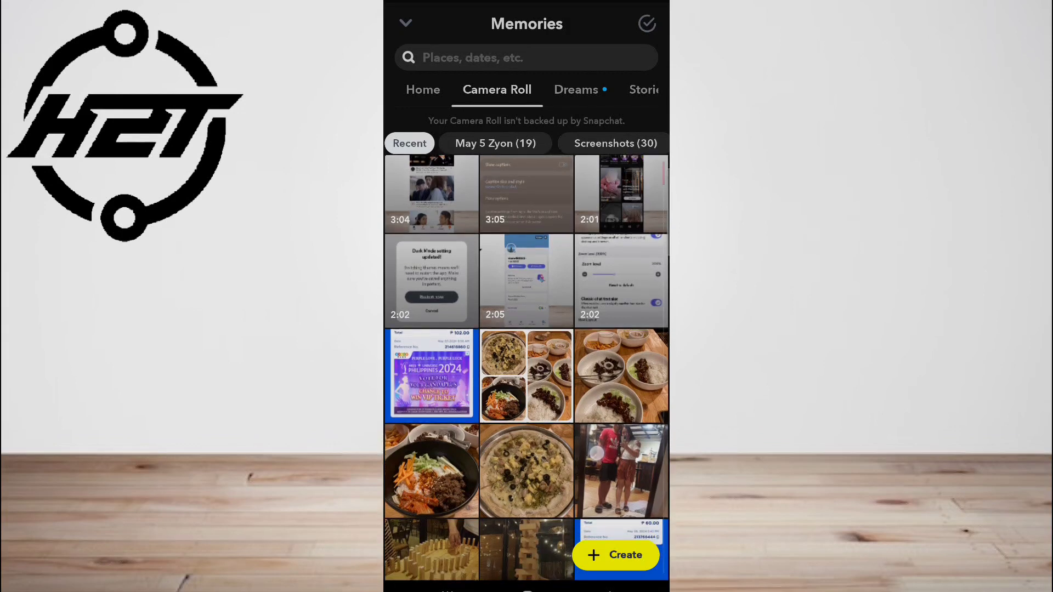
click(430, 549)
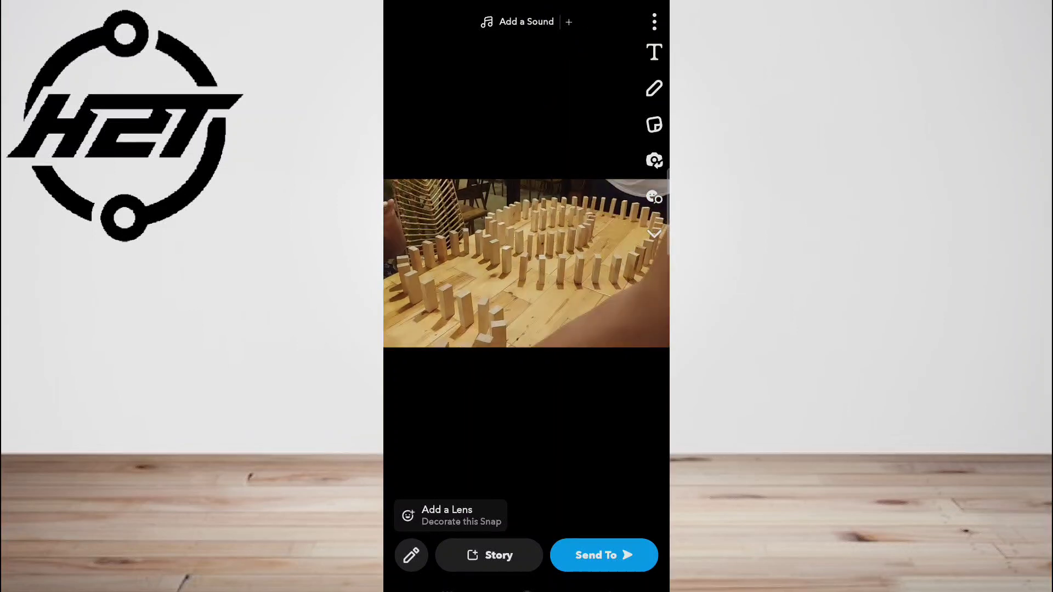
Choose Edit Snap from the video's options menu and start a text caption typing 'Dom'.
click(653, 22)
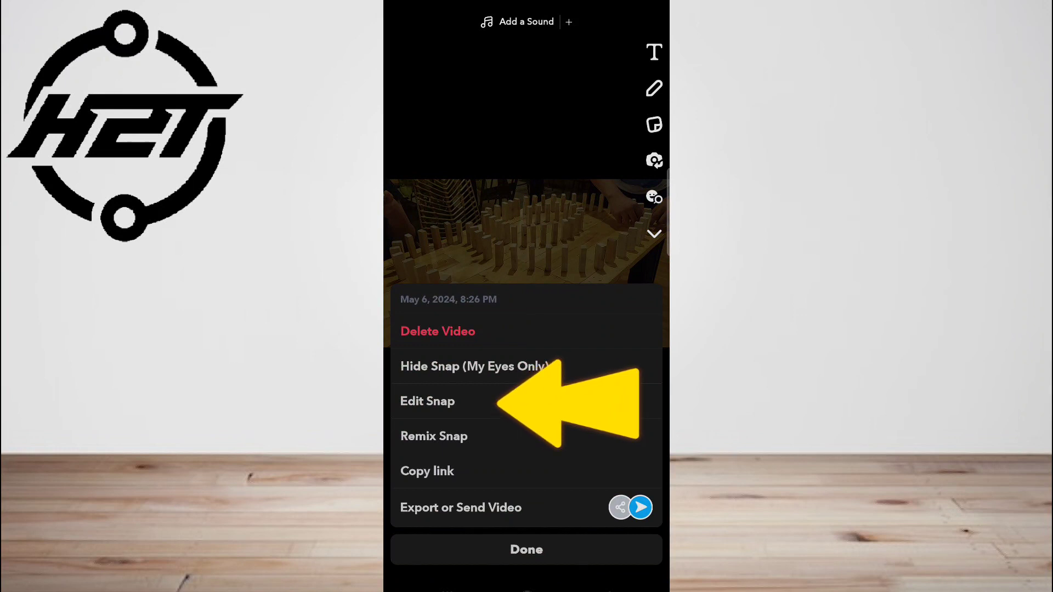
click(428, 401)
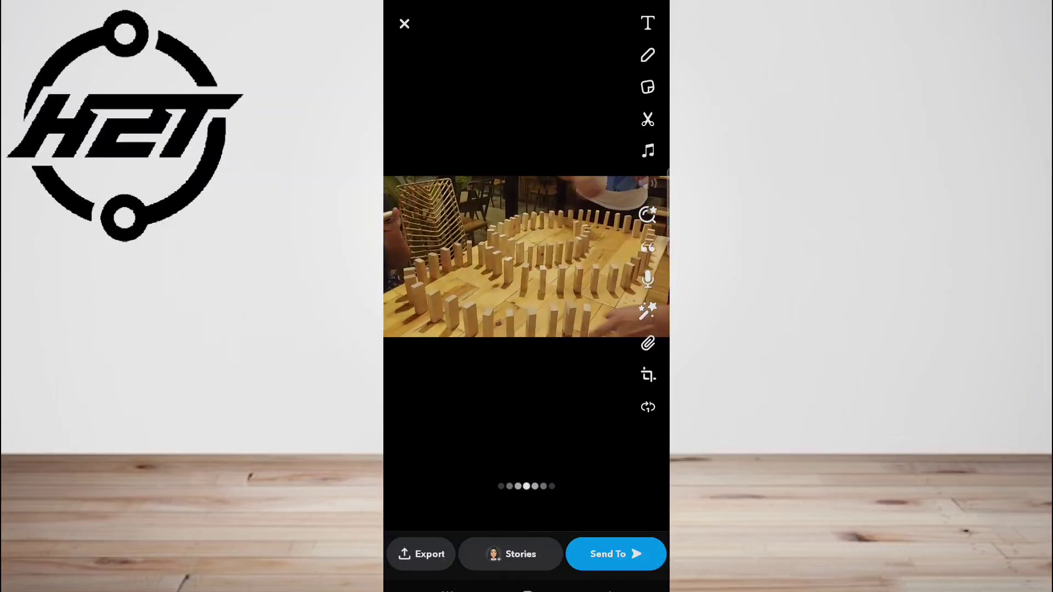
click(647, 23)
text(Dom)
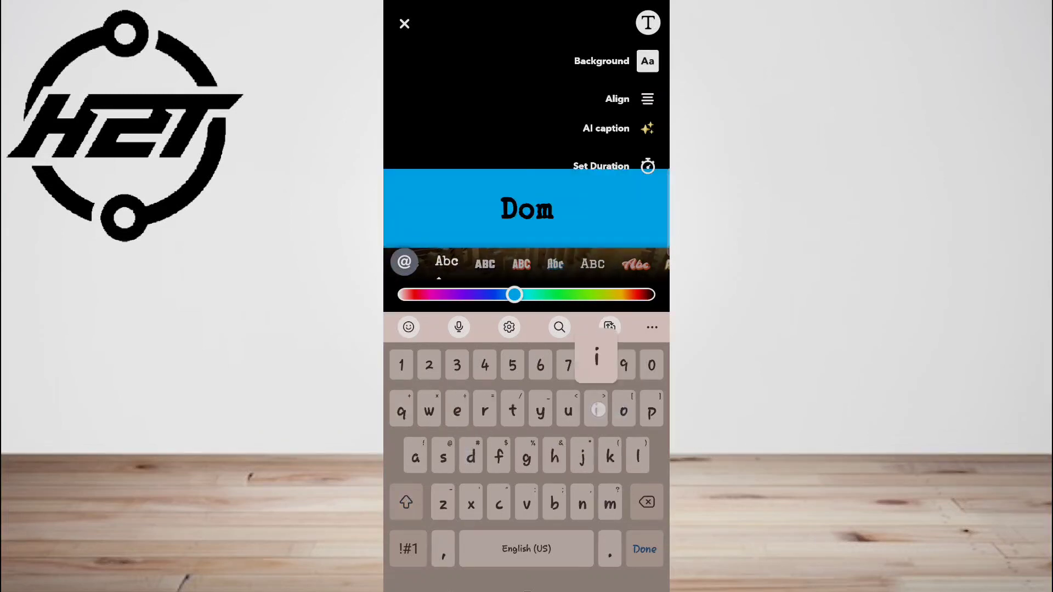
Complete the 'Domino' caption, make it orange, try other text styles, and finish editing.
text(ino)
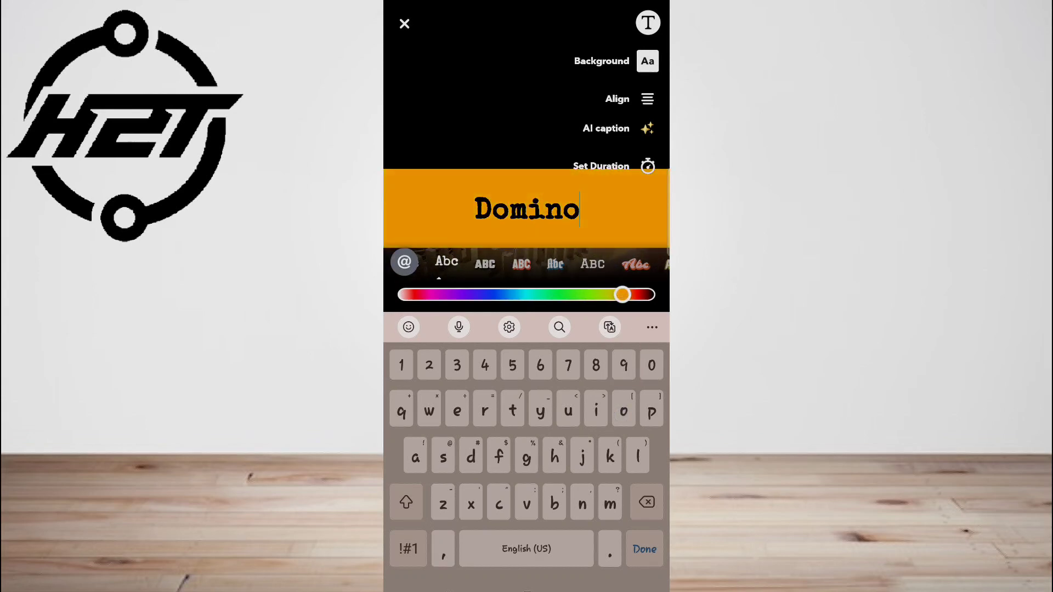
click(642, 548)
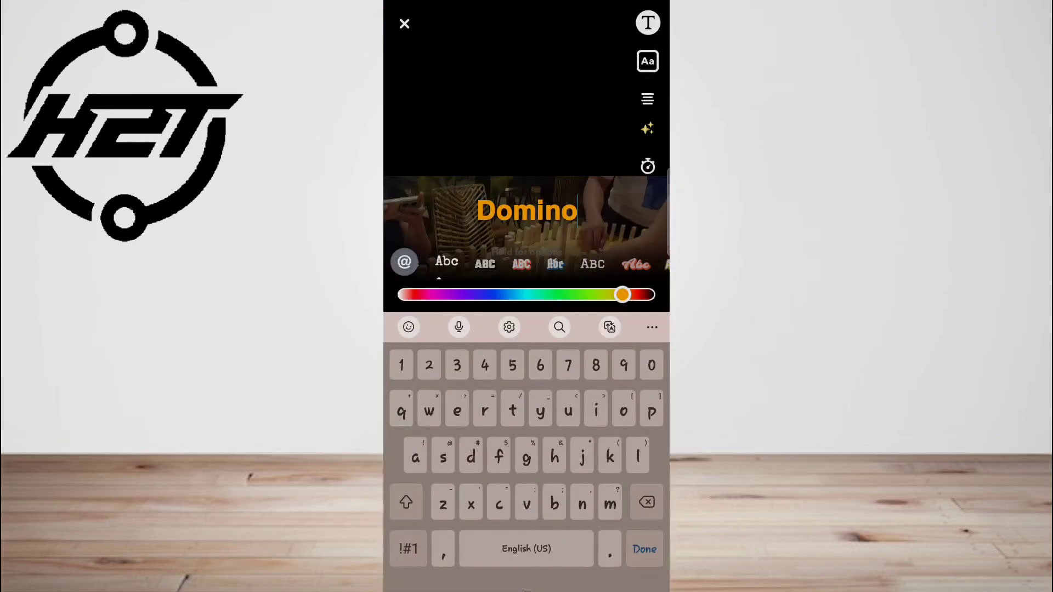
click(646, 61)
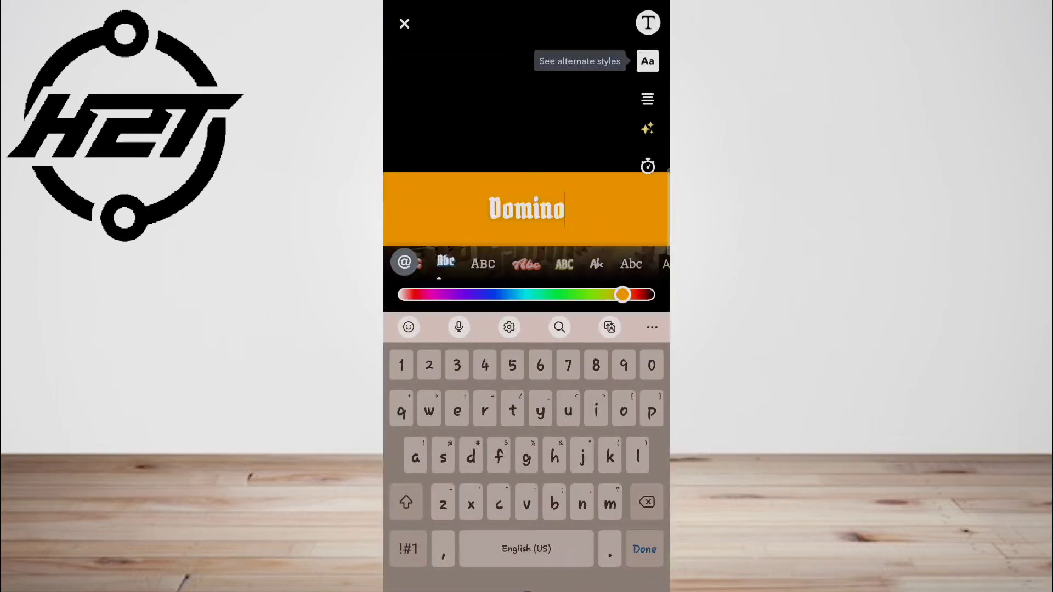
click(571, 263)
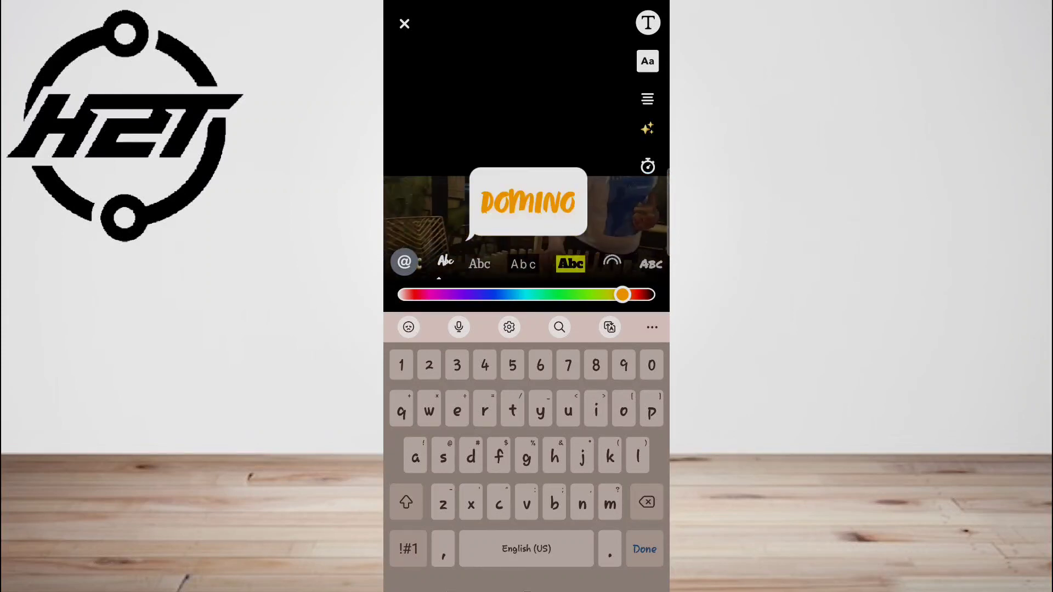
click(642, 548)
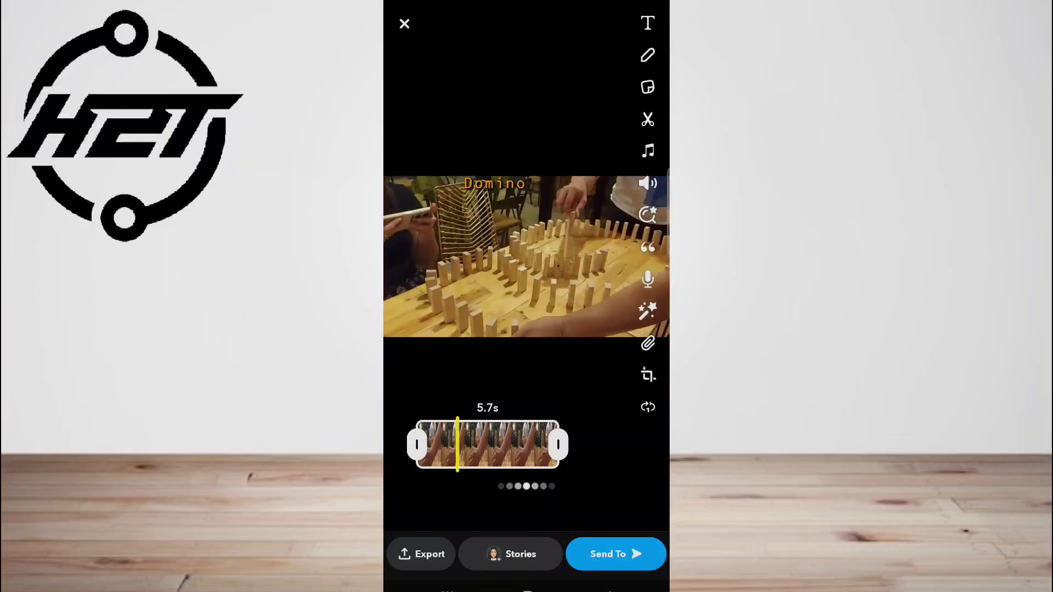
Send the captioned domino snap to a friend from Recents and dismiss the Save Changes prompt.
click(614, 553)
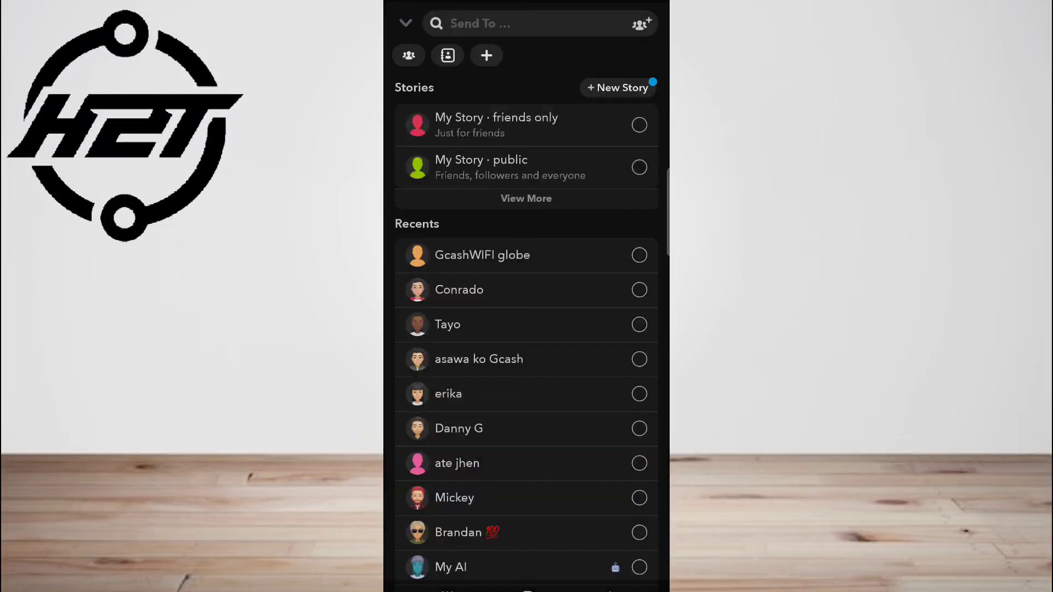
scroll(down, 3)
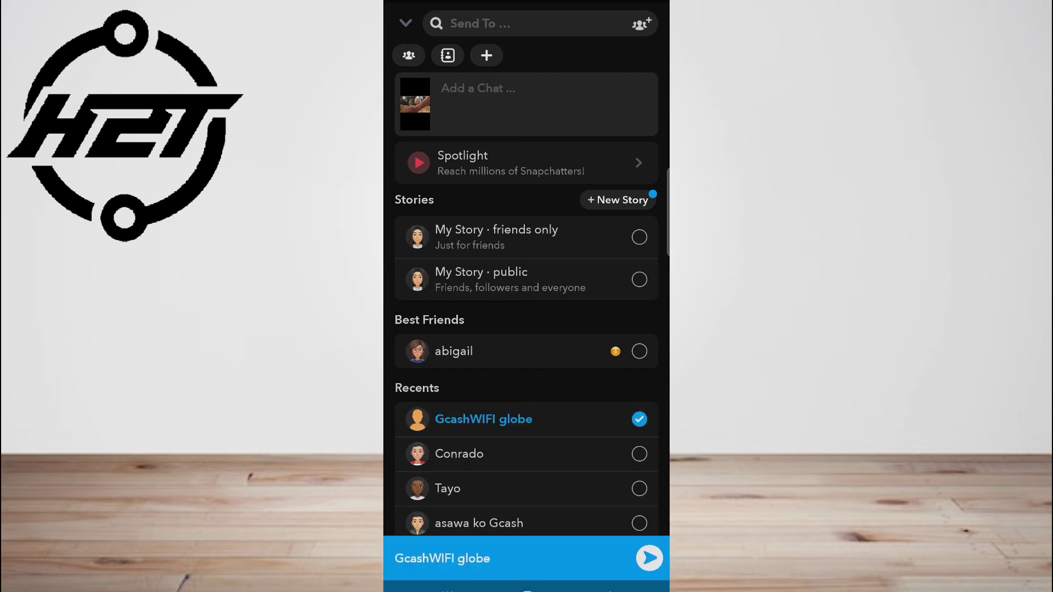
click(647, 558)
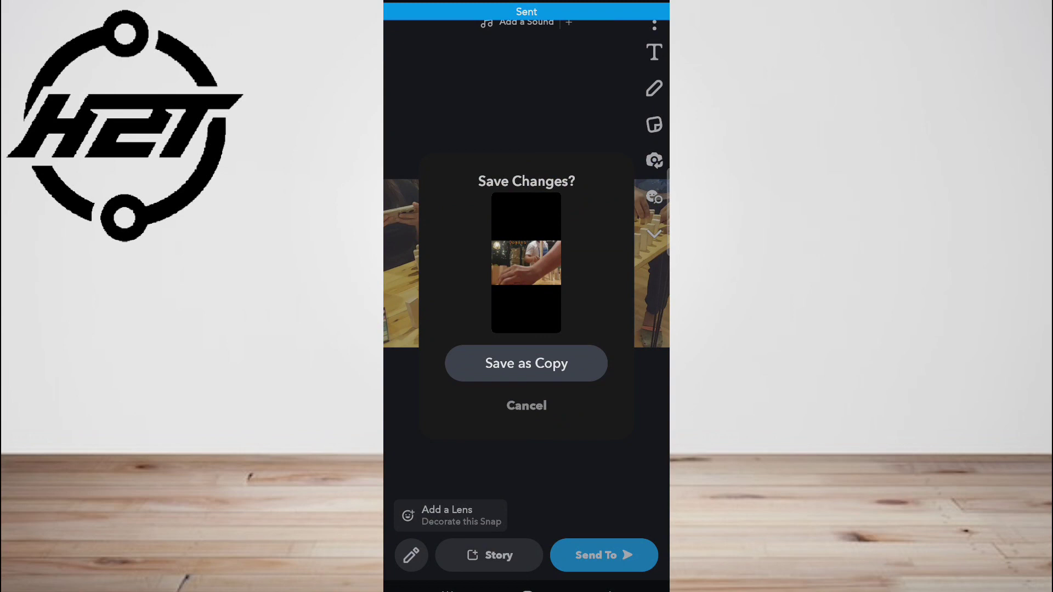
click(526, 405)
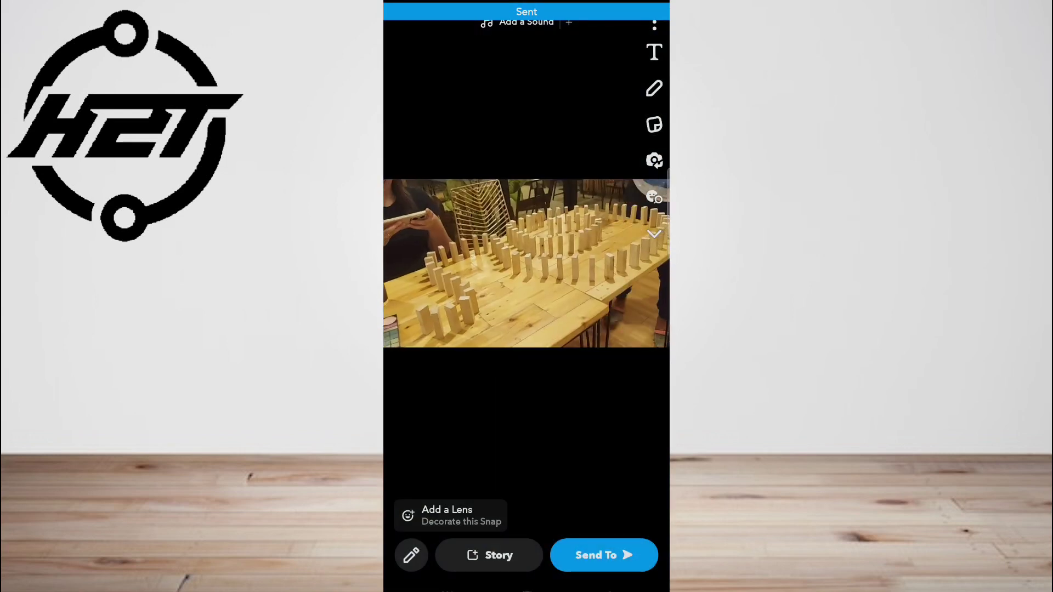